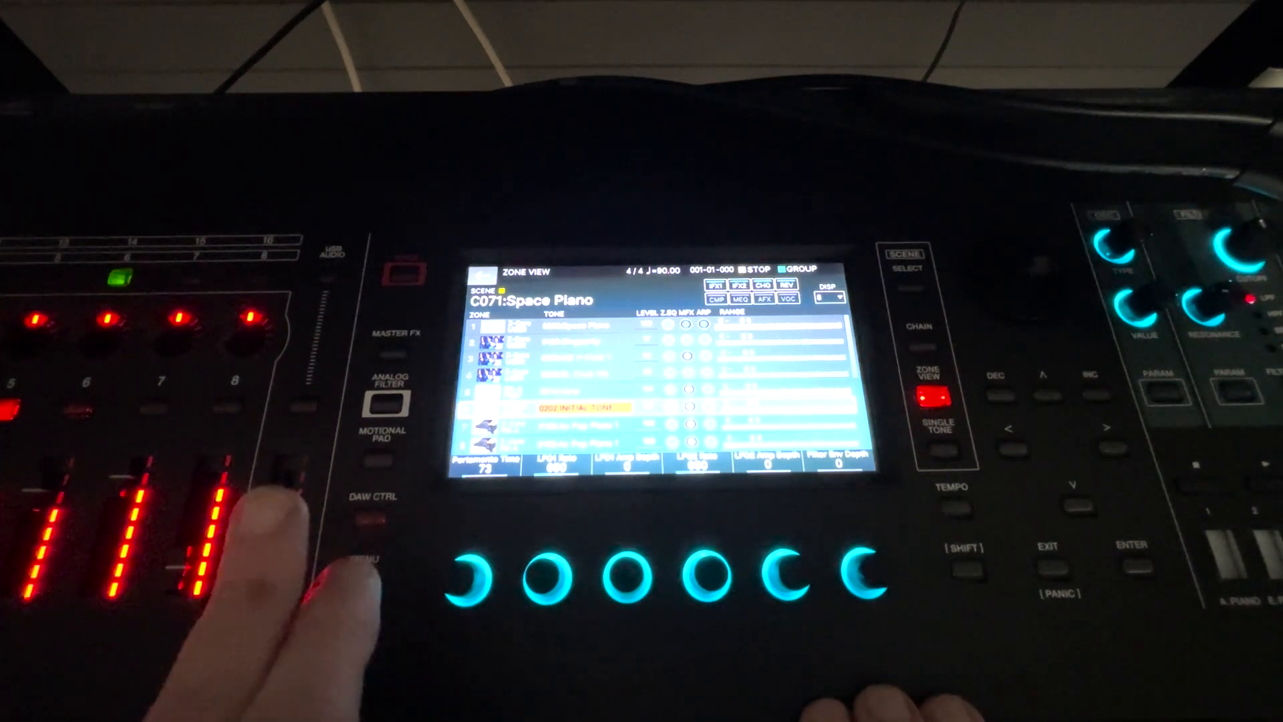
# - Open the main menu and enter File Utility
pyautogui.click(363, 582)
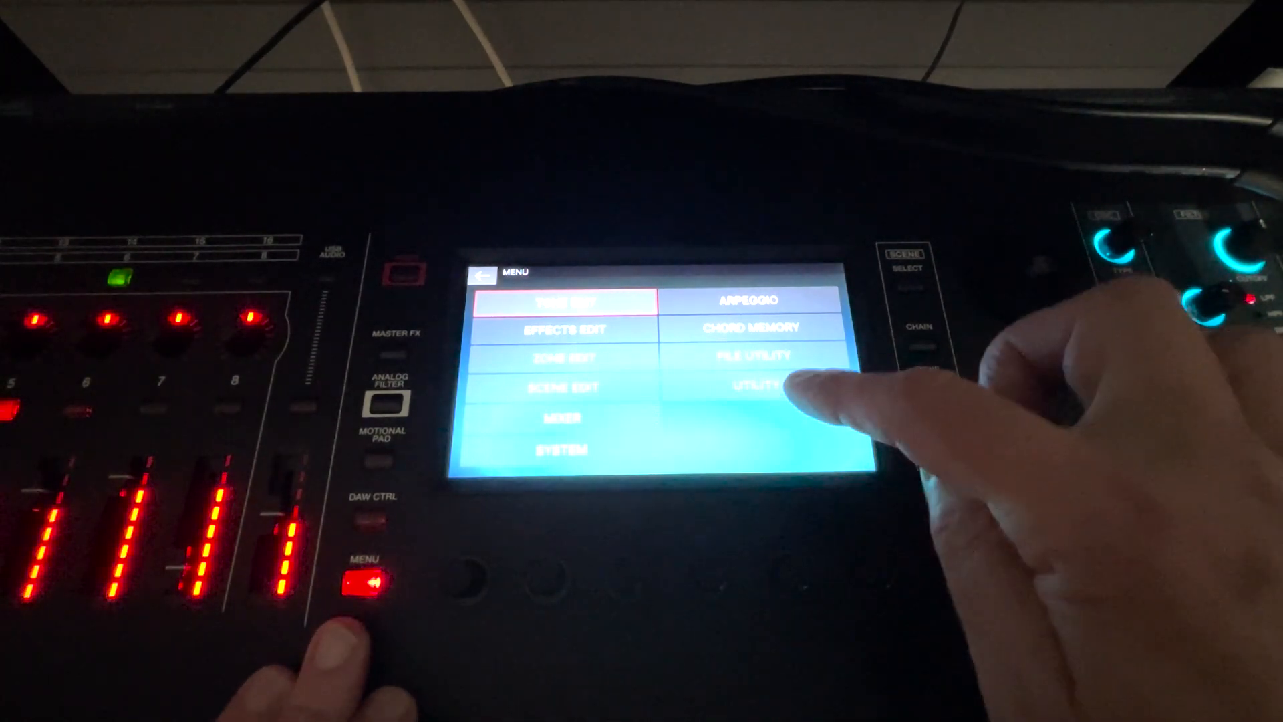
pyautogui.click(755, 384)
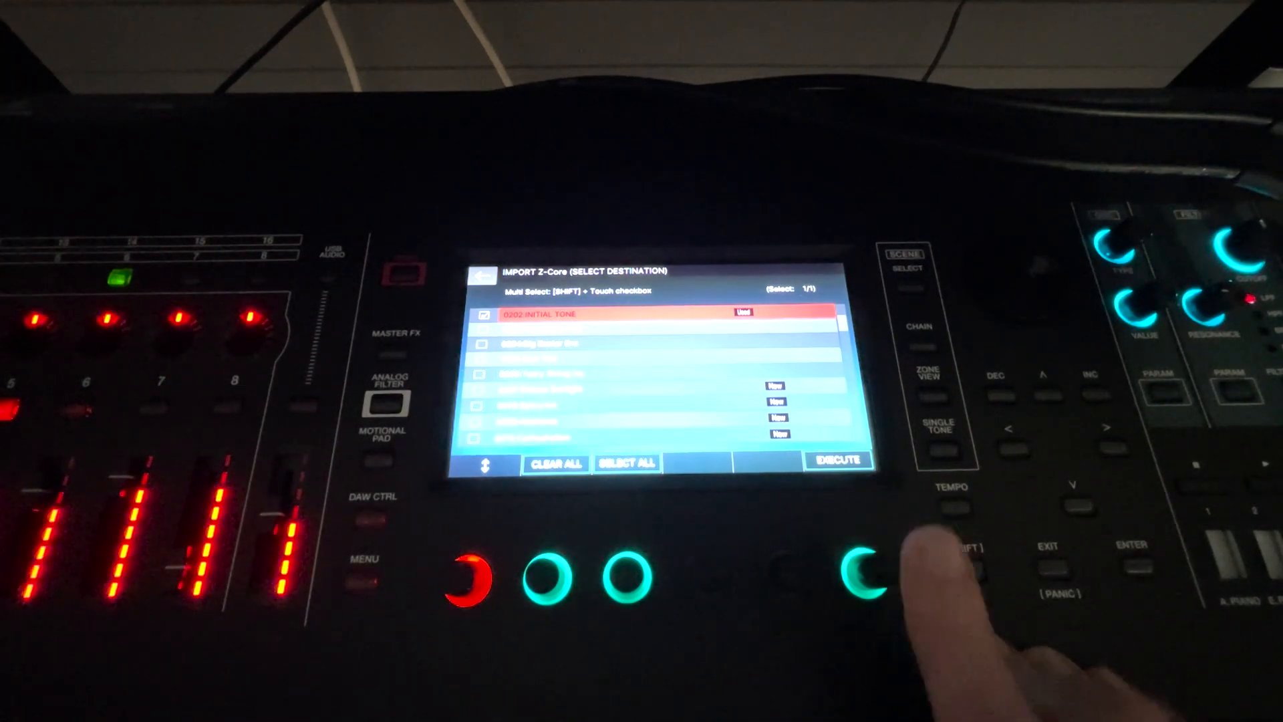
# - Execute the Z-Core tone import into checked user slot 0202 INITIAL TONE
pyautogui.click(838, 459)
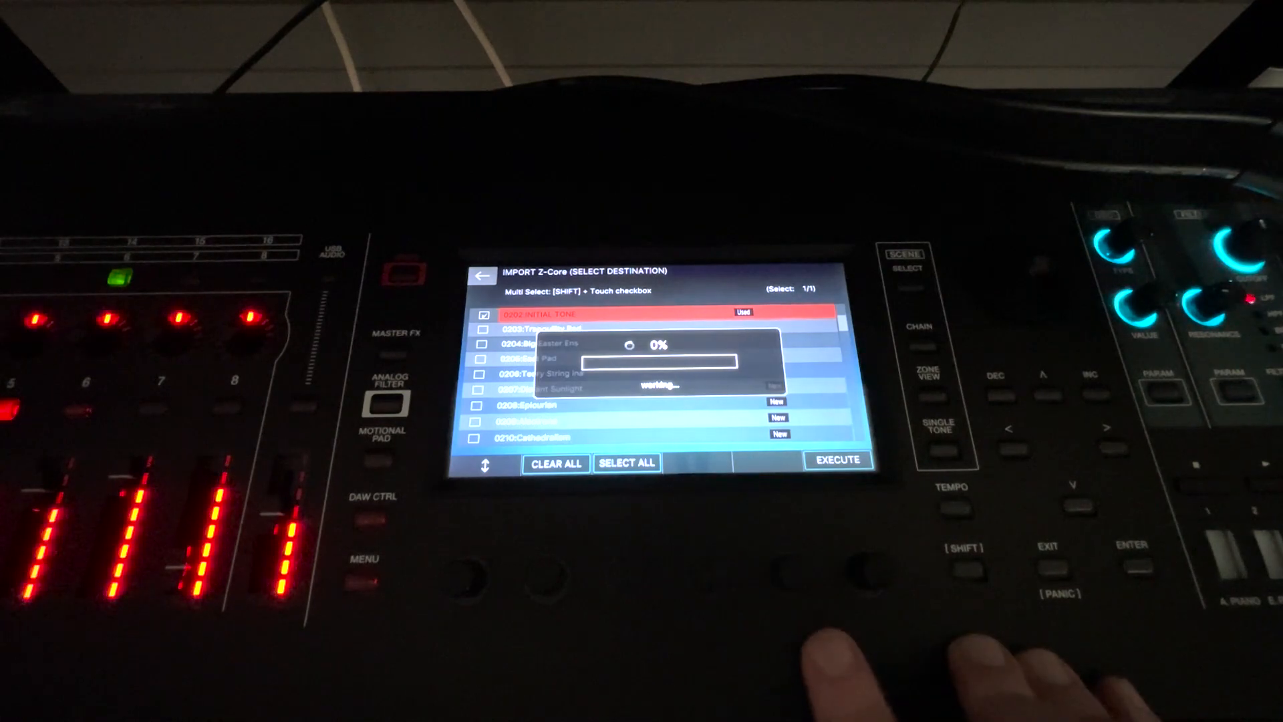